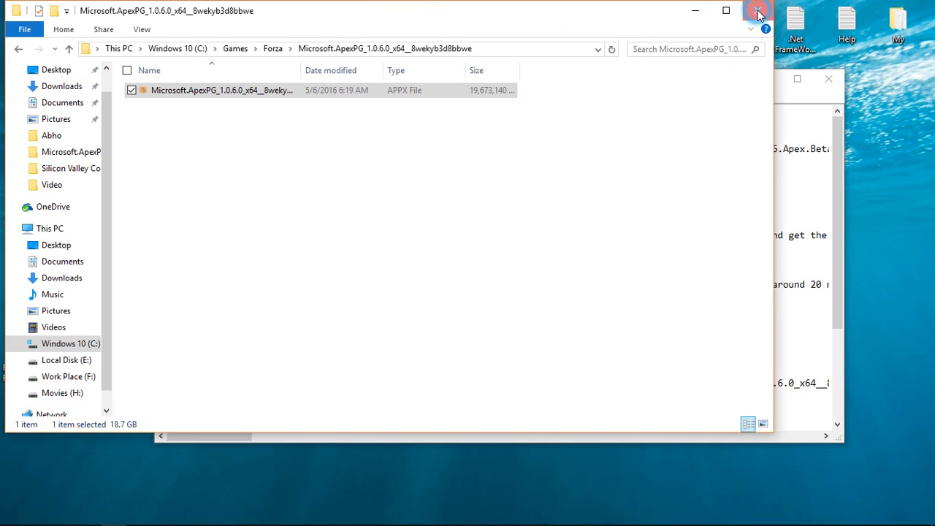
Close the Forza package folder and the notes window, leaving only the desktop
left_click(757, 12)
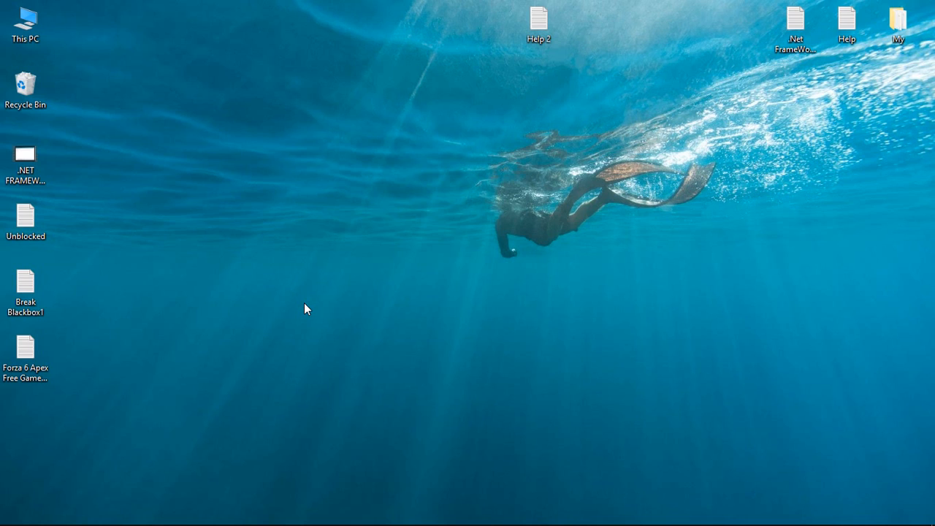